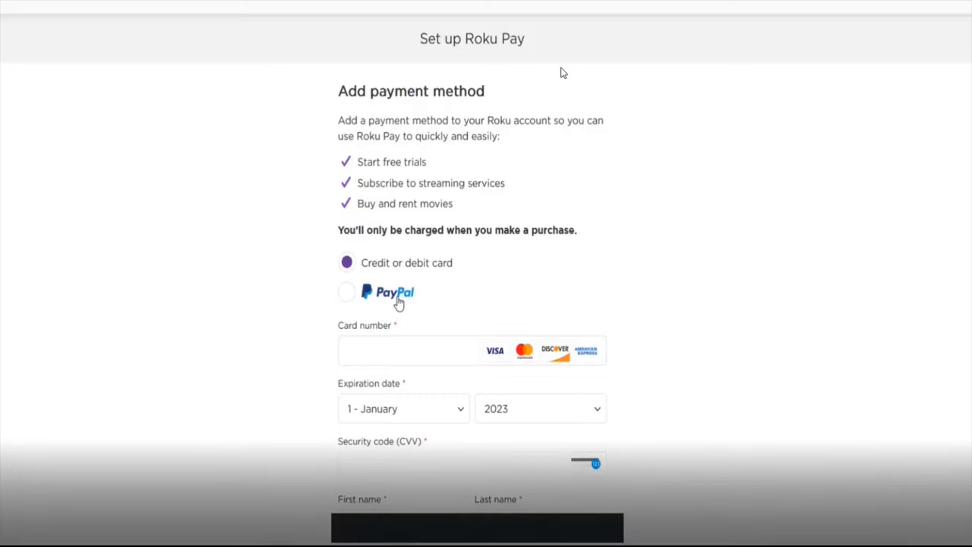
pyautogui.moveTo(658, 176)
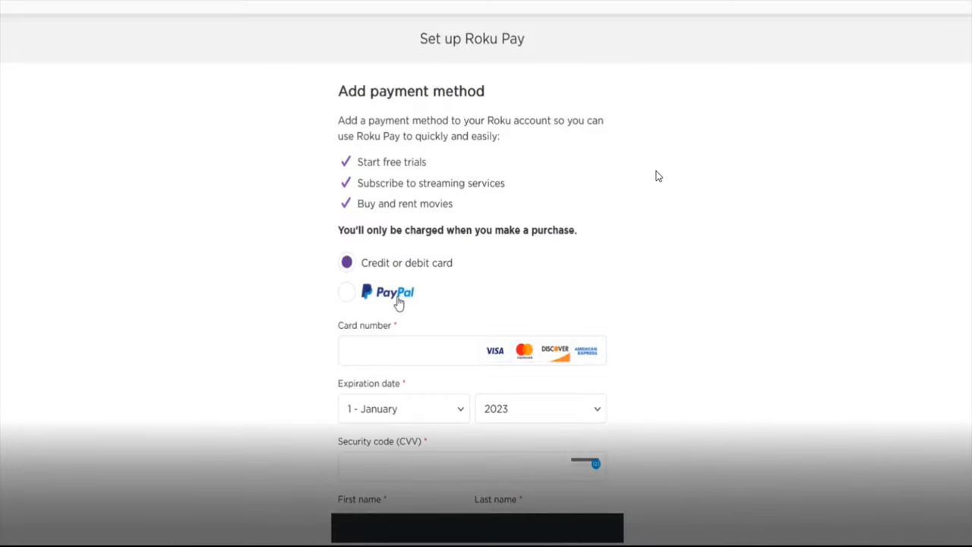
pyautogui.moveTo(690, 186)
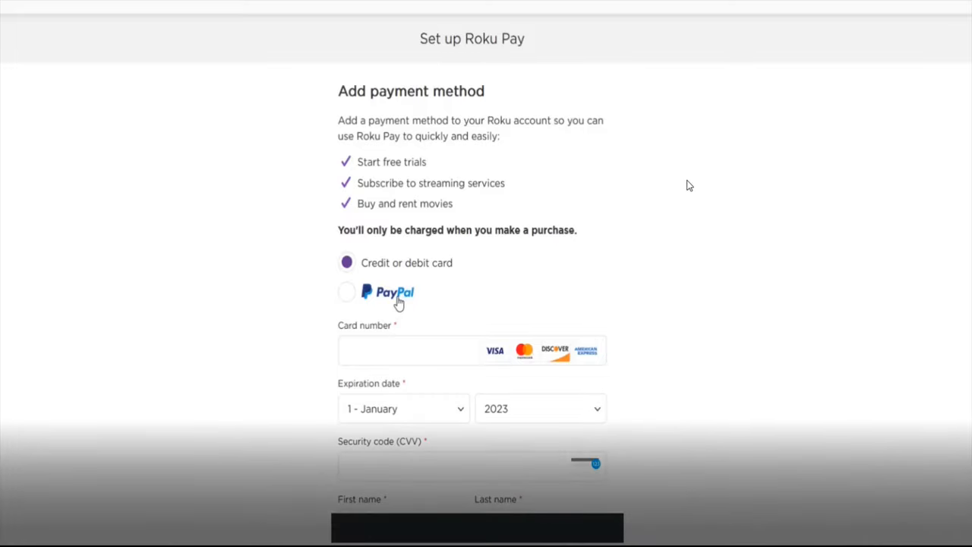
pyautogui.moveTo(580, 61)
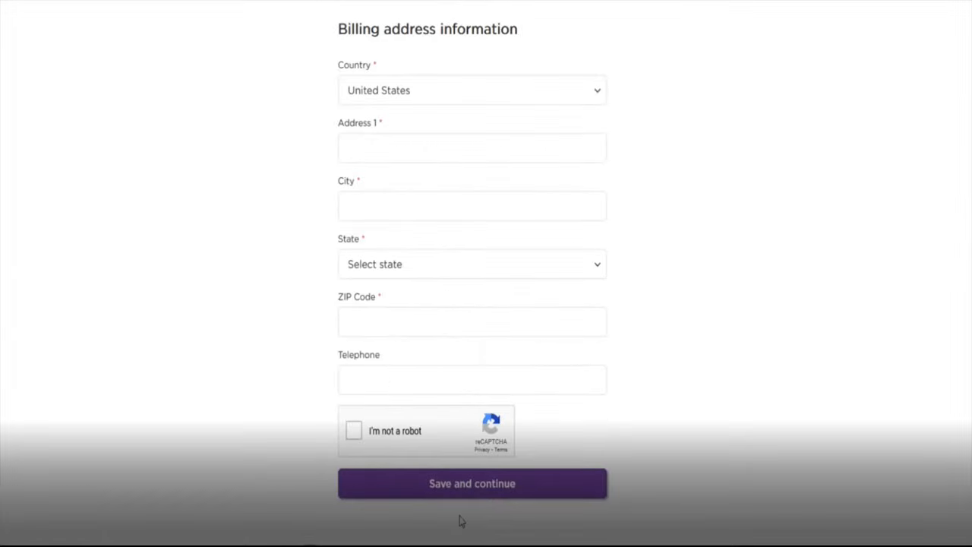
pyautogui.moveTo(422, 501)
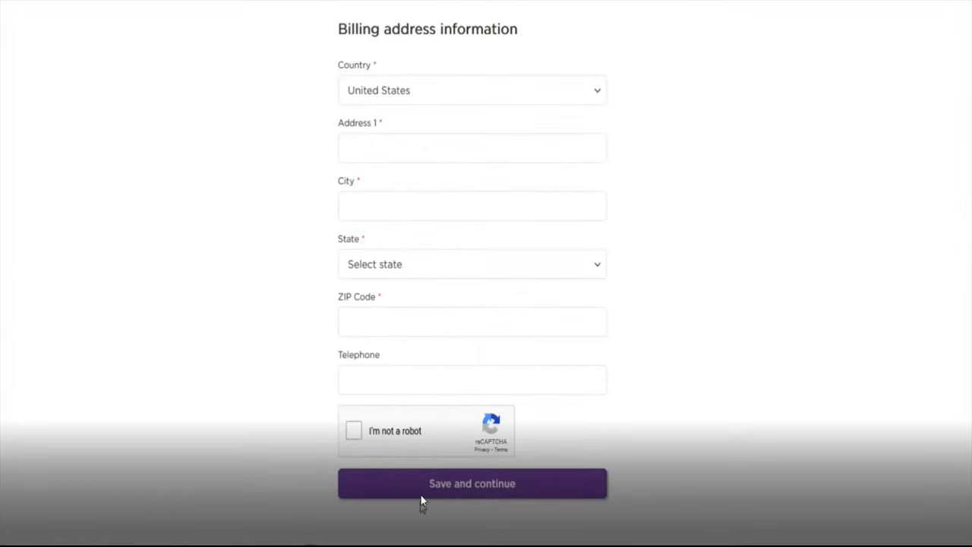
pyautogui.moveTo(478, 527)
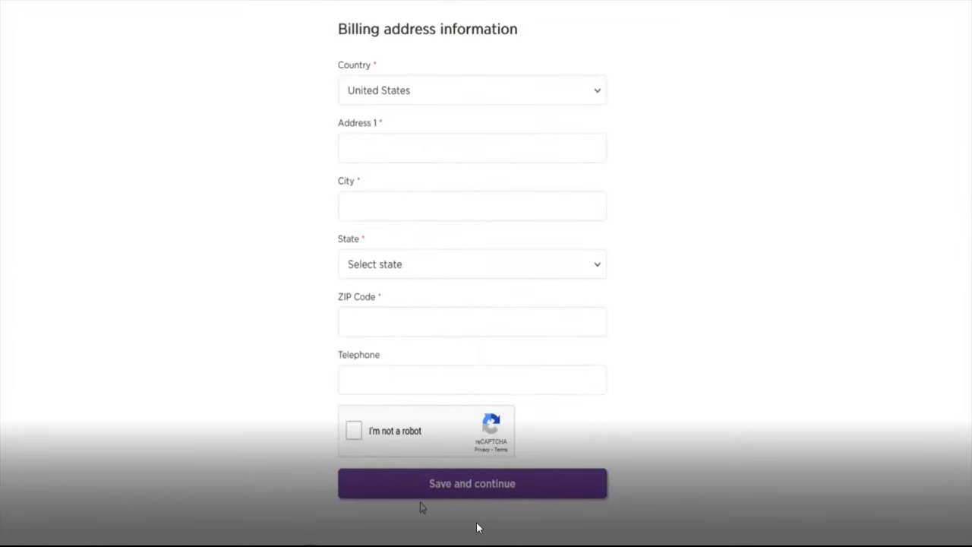
pyautogui.moveTo(489, 531)
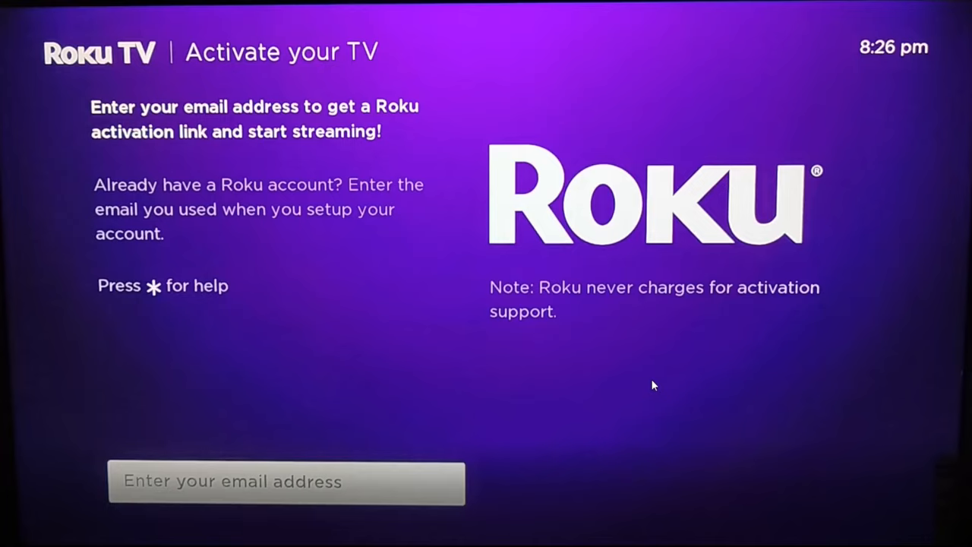
pyautogui.moveTo(641, 382)
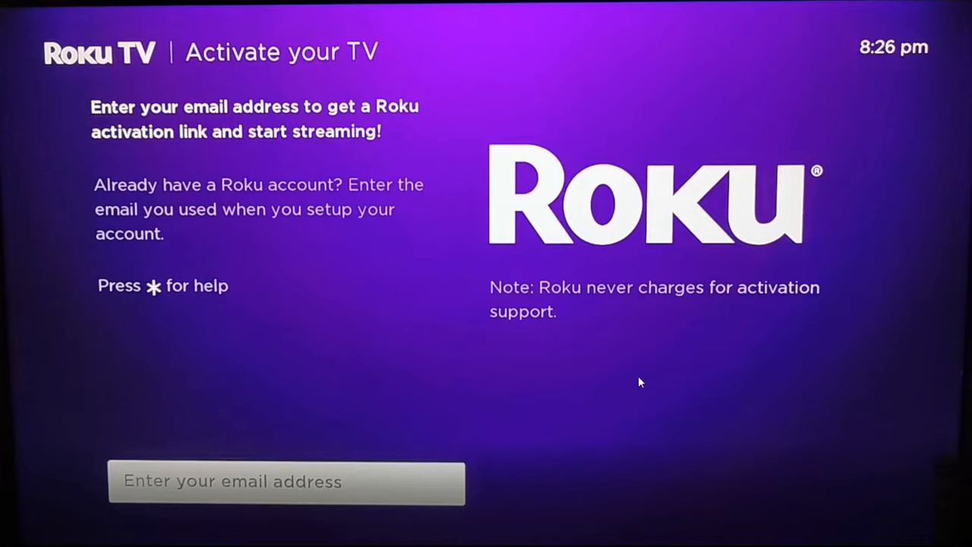
pyautogui.moveTo(462, 306)
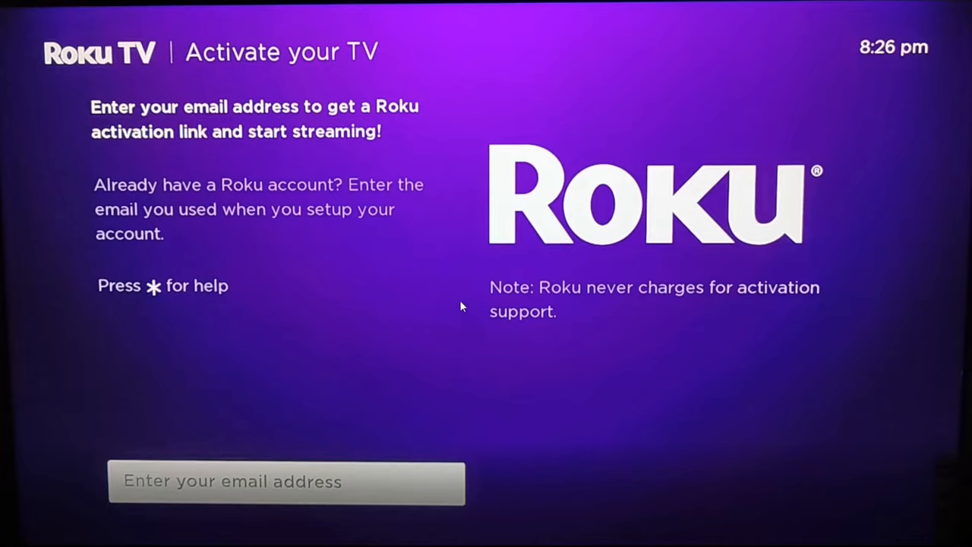
pyautogui.moveTo(261, 91)
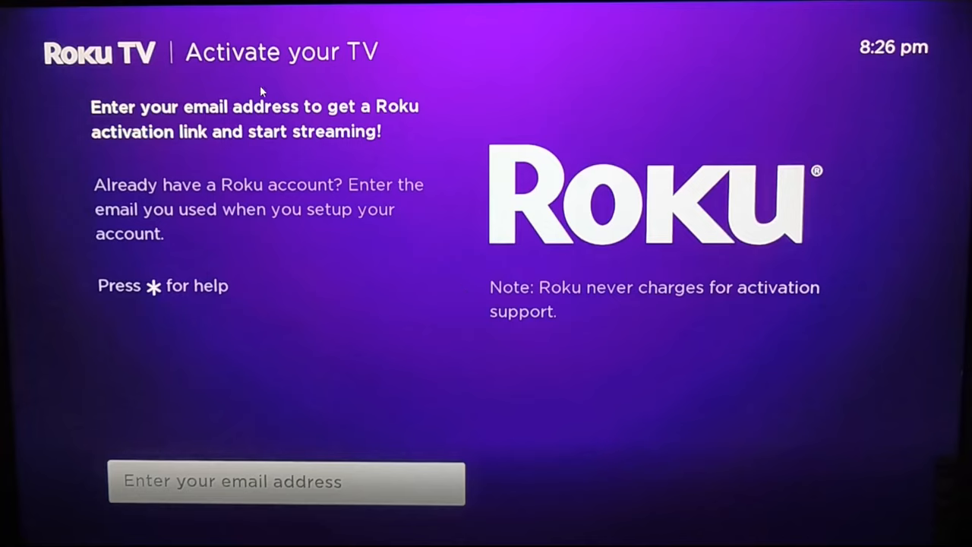
pyautogui.moveTo(402, 289)
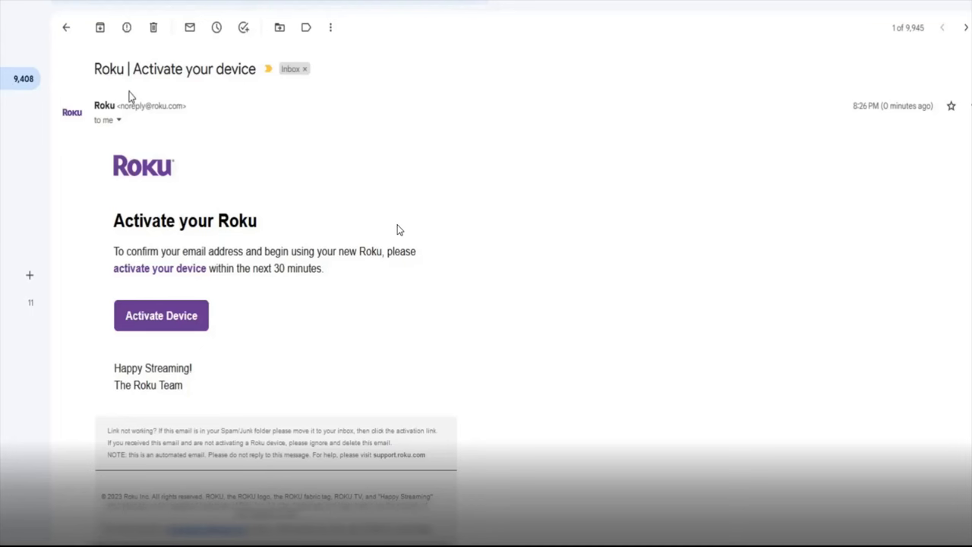
pyautogui.moveTo(229, 246)
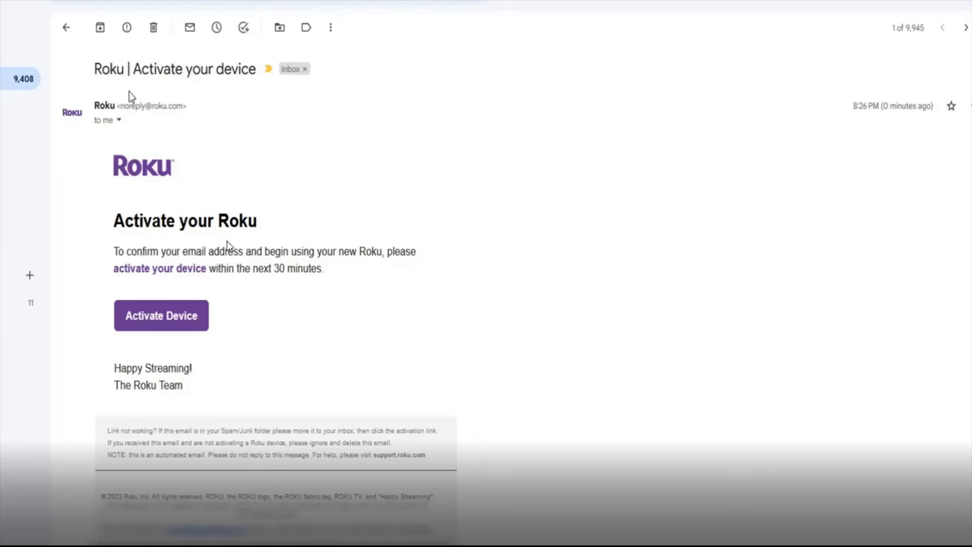
pyautogui.moveTo(140, 332)
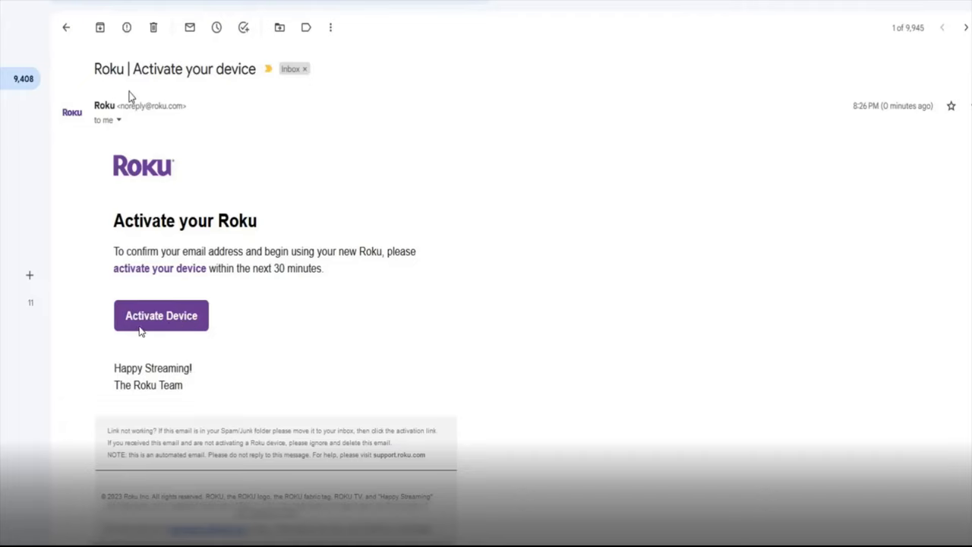
pyautogui.click(161, 315)
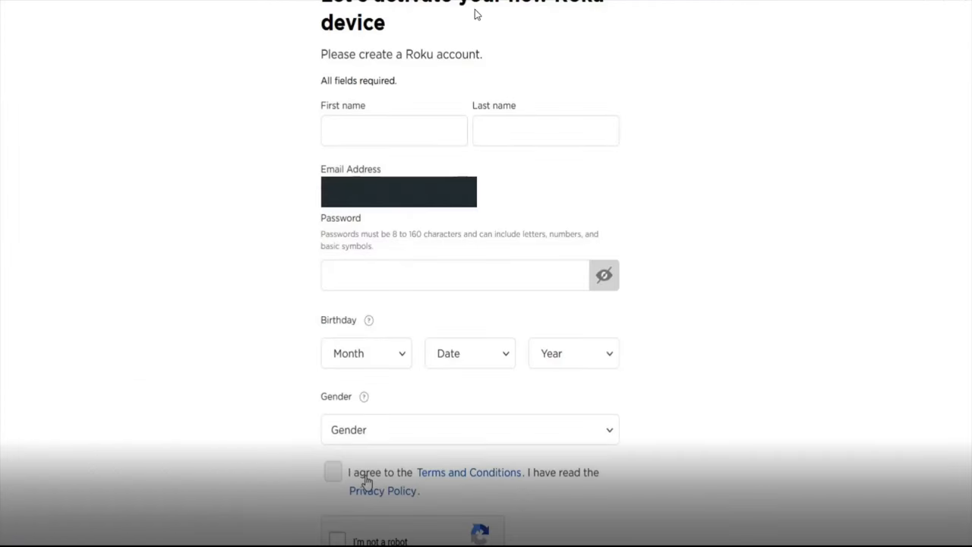
pyautogui.moveTo(634, 419)
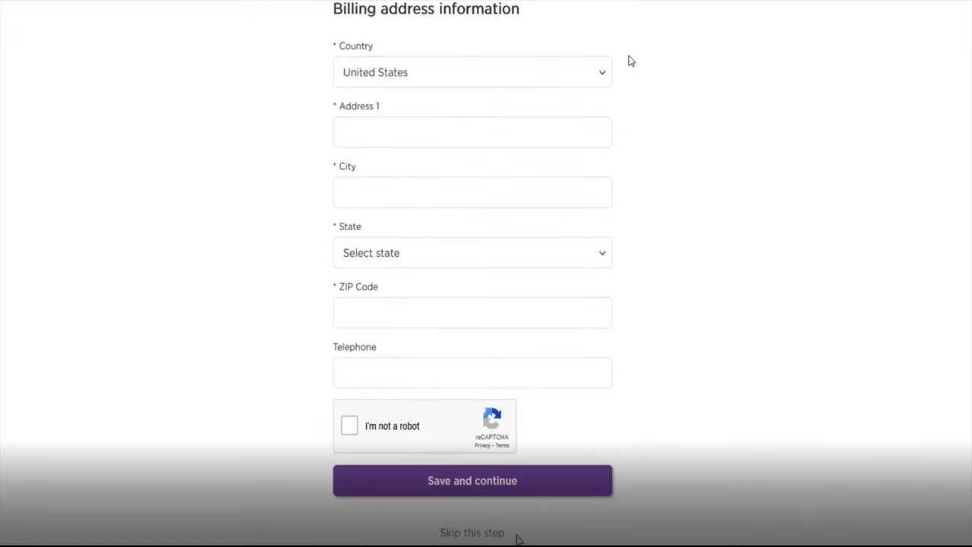
pyautogui.moveTo(702, 246)
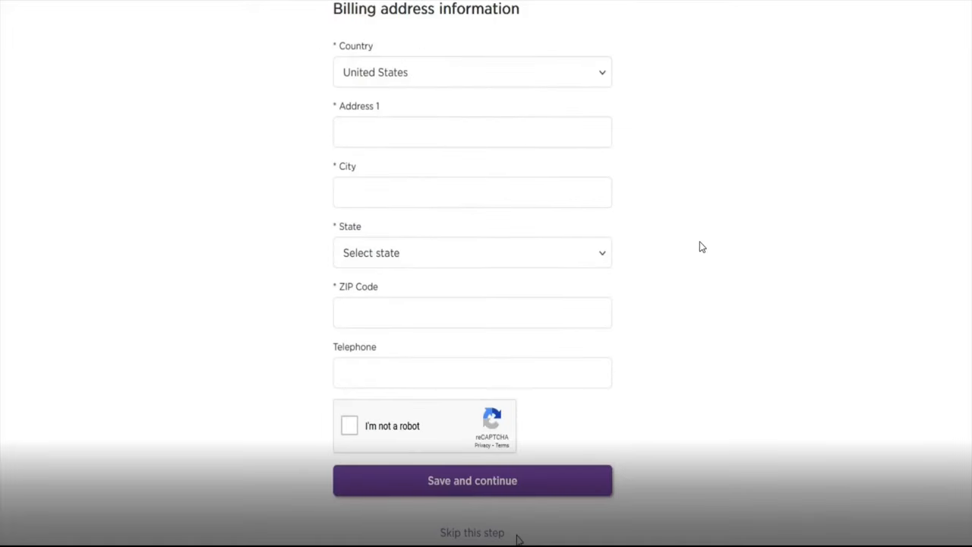
pyautogui.moveTo(468, 489)
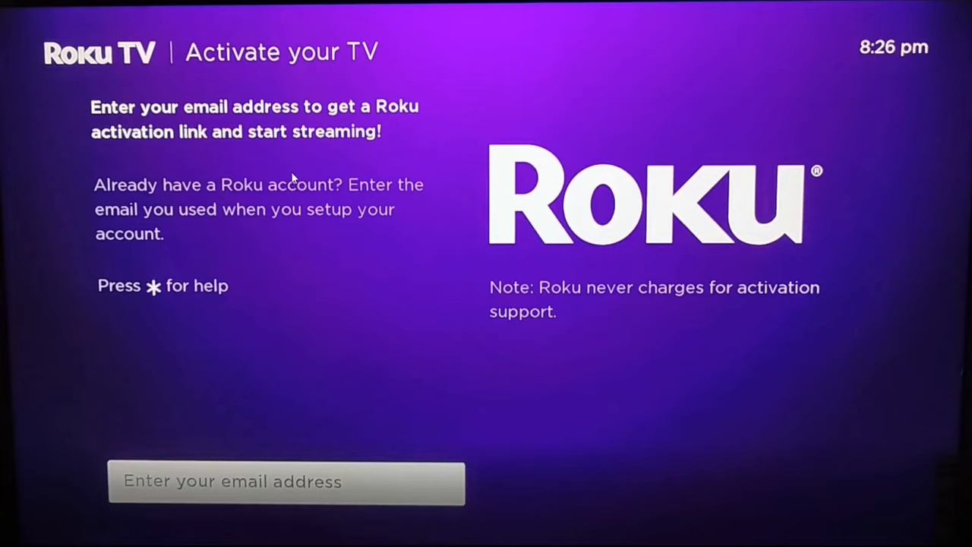
pyautogui.moveTo(222, 489)
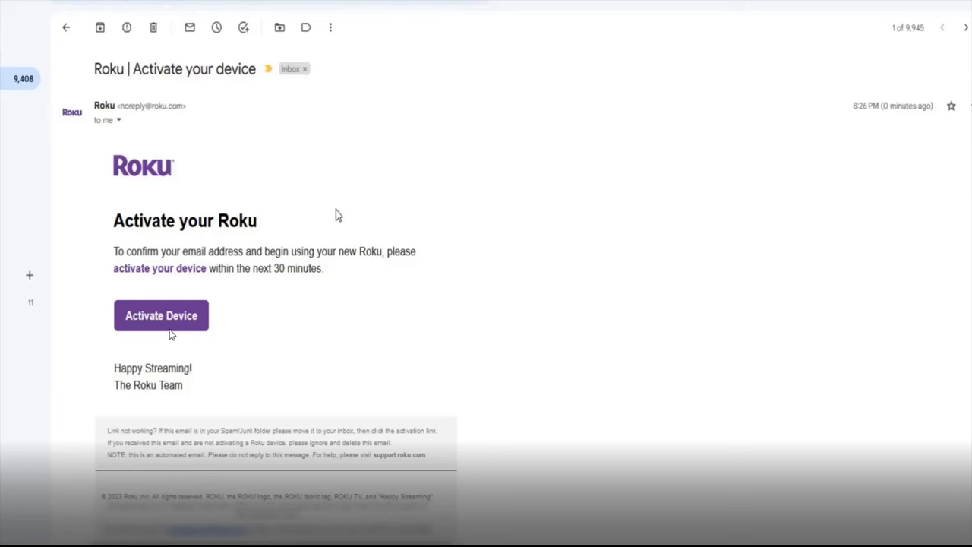
pyautogui.moveTo(337, 215)
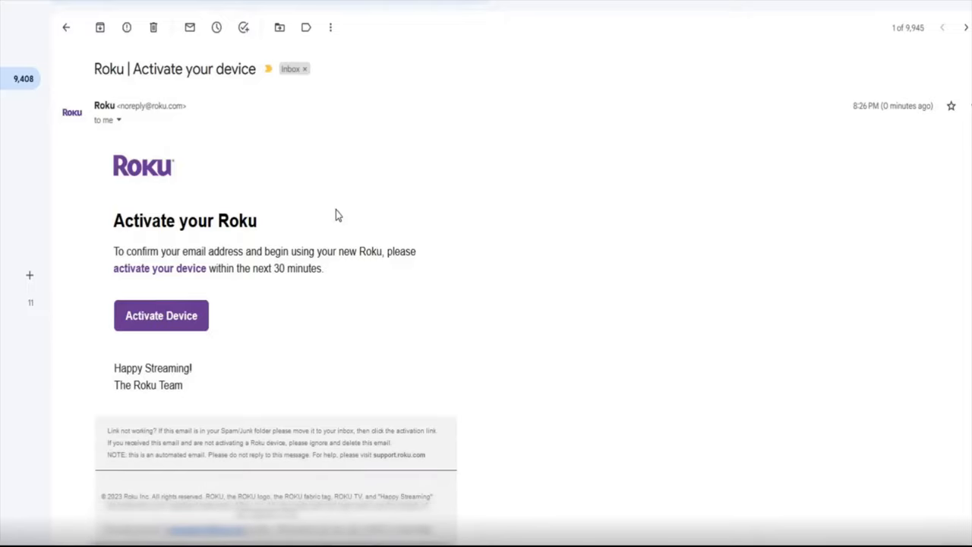
# Step: Follow the Activate Device link again, landing on the empty billing address form
pyautogui.click(161, 314)
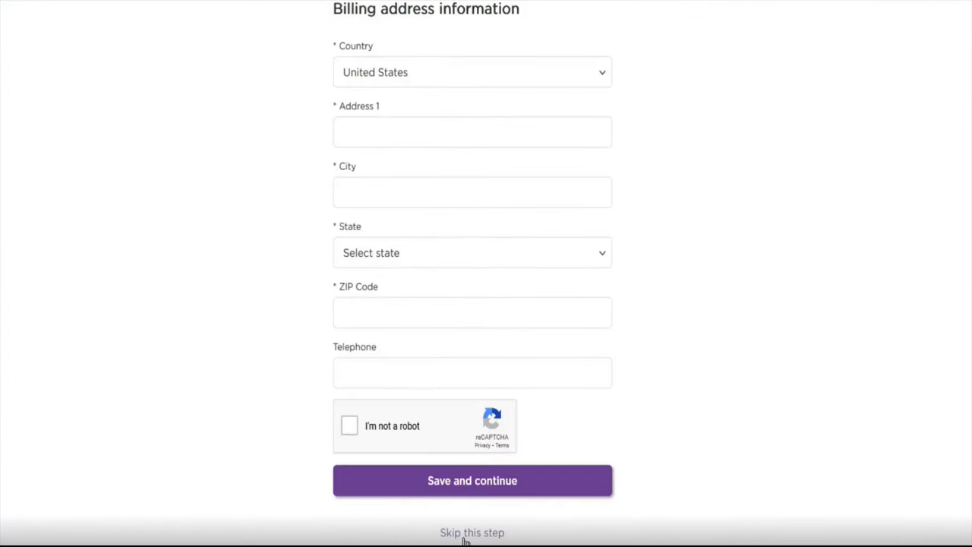